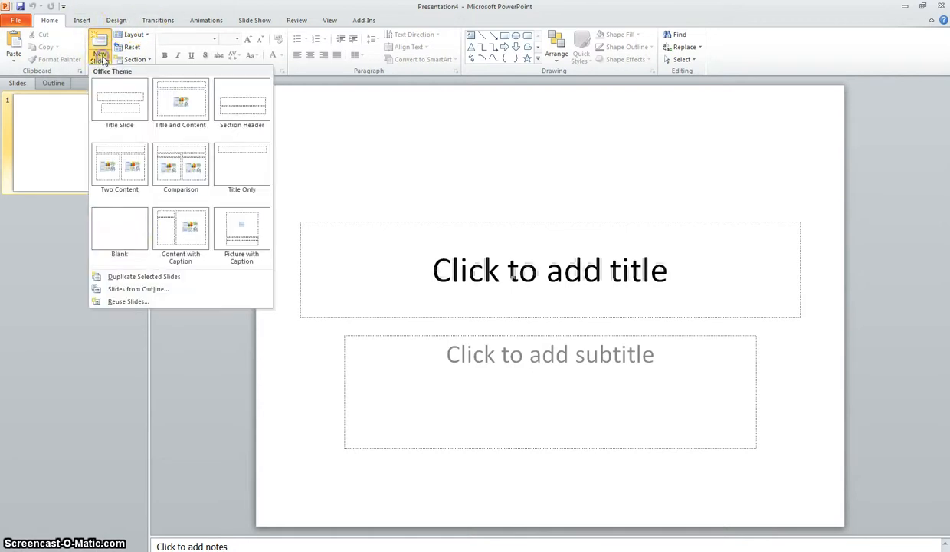
# Step: Add two blank slides and type 'SLIDE 1' into the first slide's title
pyautogui.click(119, 228)
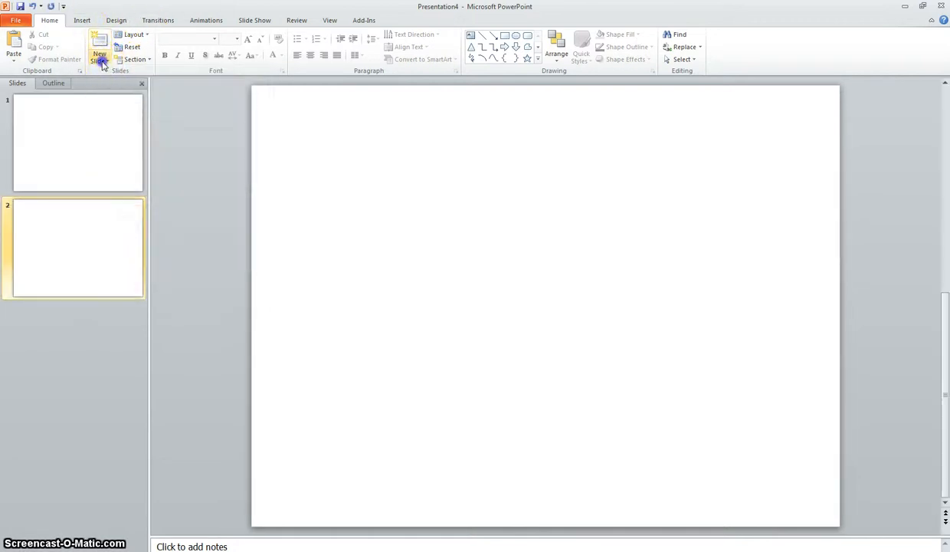
pyautogui.click(99, 54)
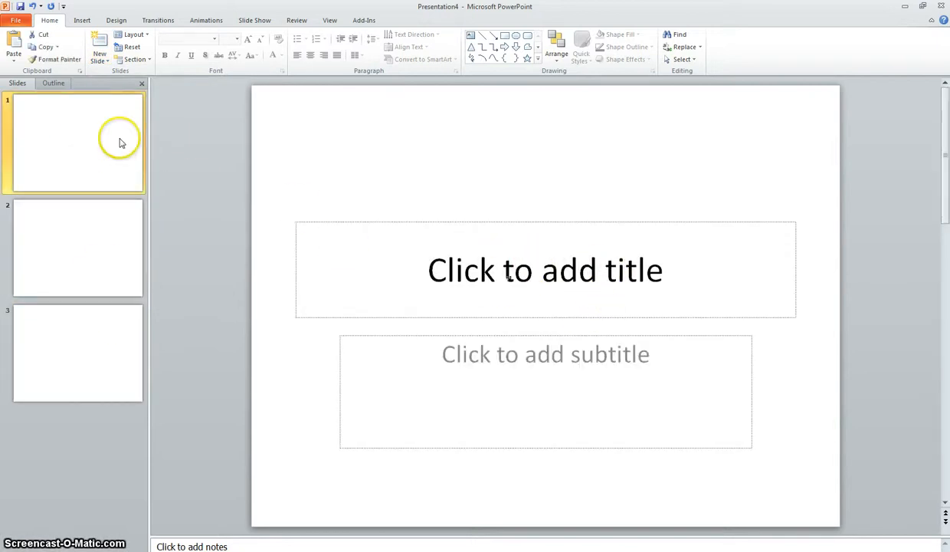
pyautogui.click(545, 269)
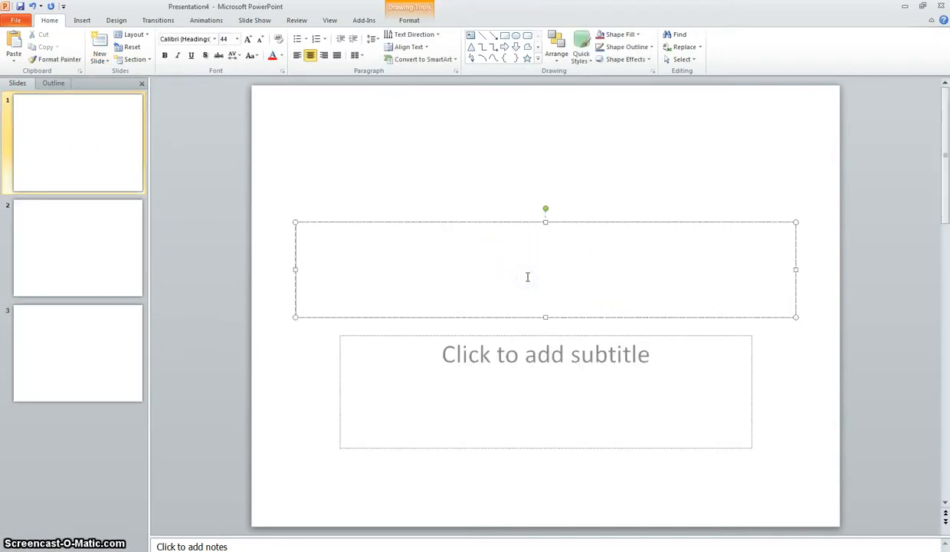
pyautogui.write('SLIDE 1')
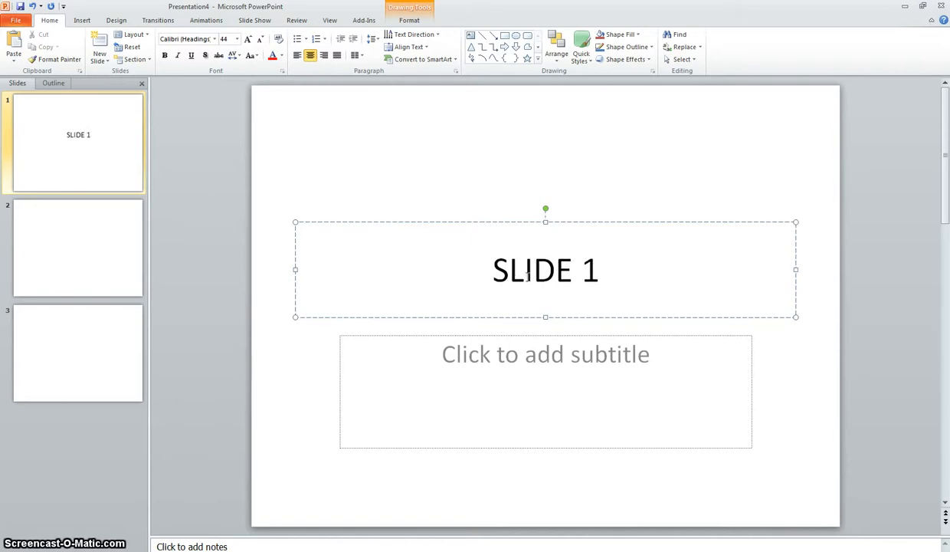
# Step: Add a text box reading 'SLIDE 2' on slide 2
pyautogui.click(76, 246)
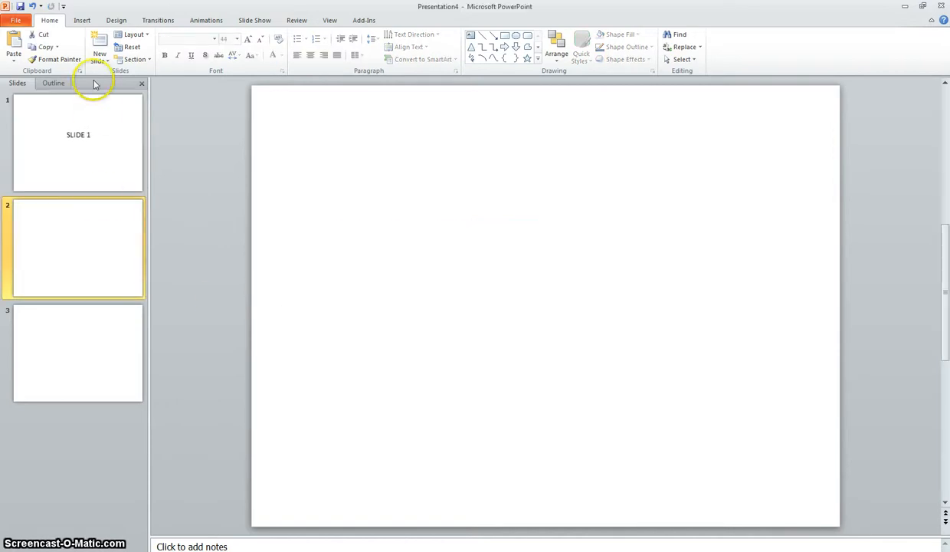
pyautogui.click(81, 20)
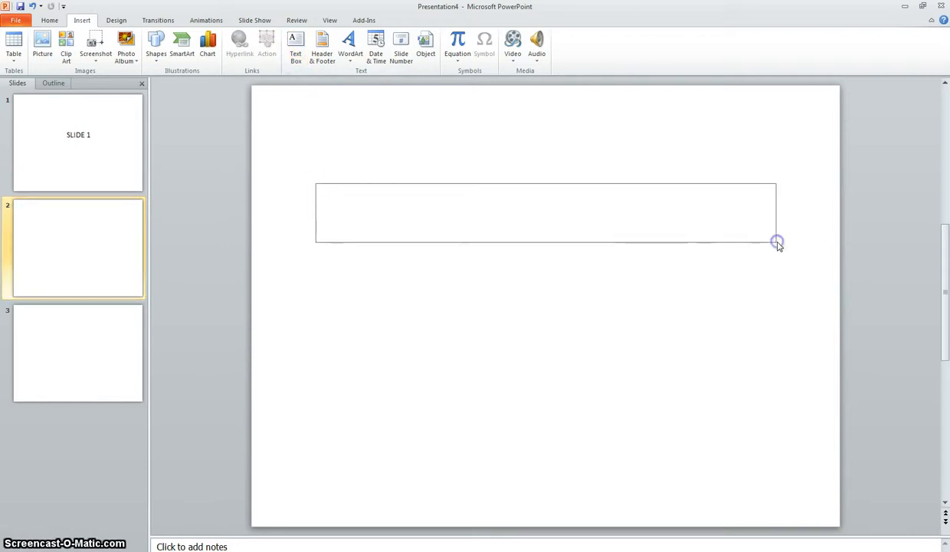
pyautogui.write('SLIDE 2')
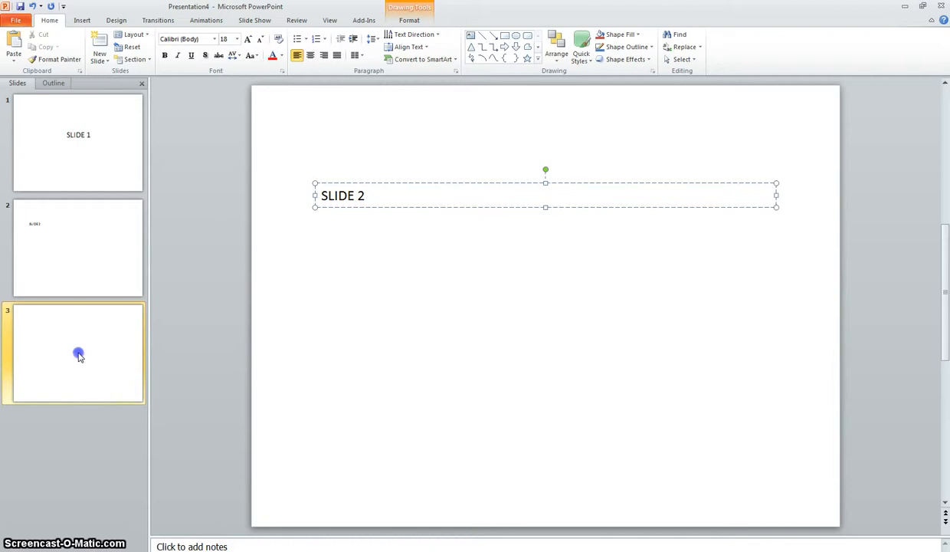
# Step: Draw a text box across the top of slide 3 reading 'SLIDE 3'
pyautogui.click(82, 20)
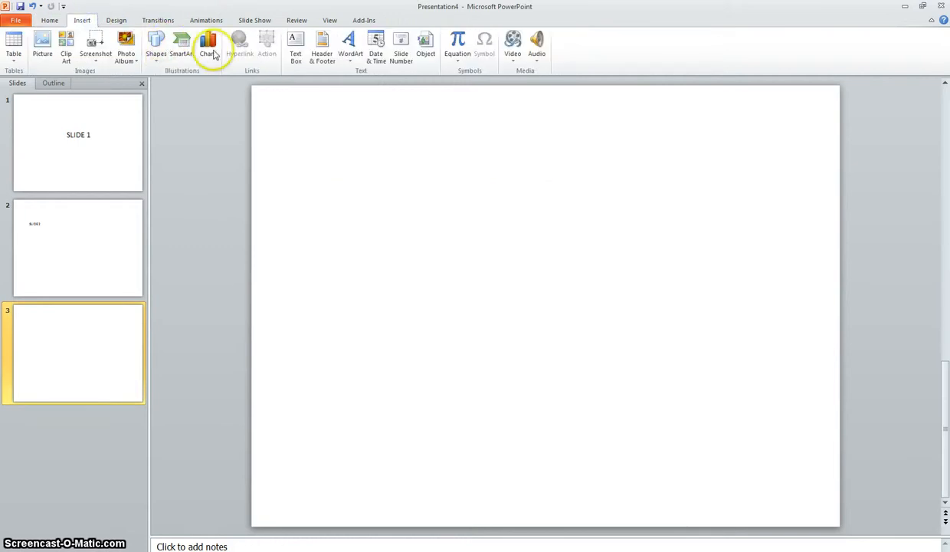
pyautogui.moveTo(320, 196); pyautogui.dragTo(747, 257)
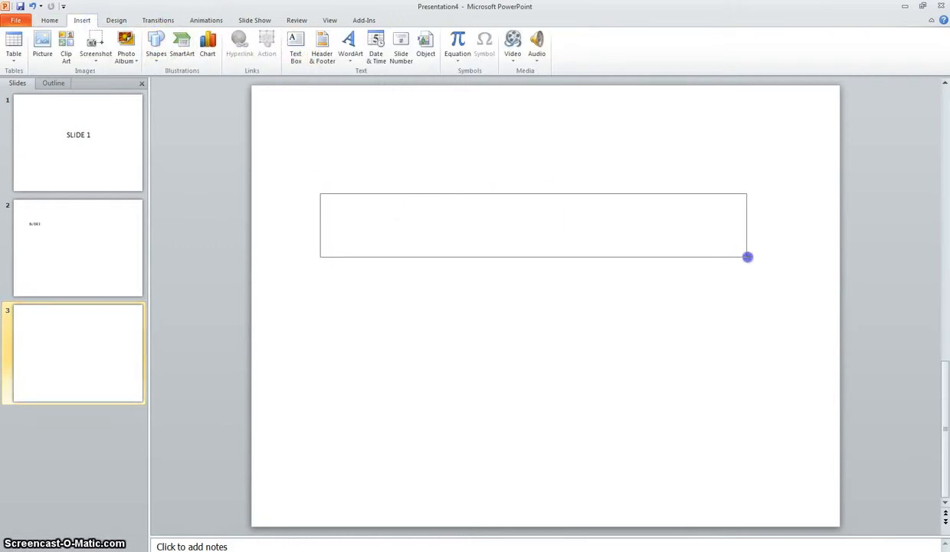
pyautogui.write('SLIDE 3')
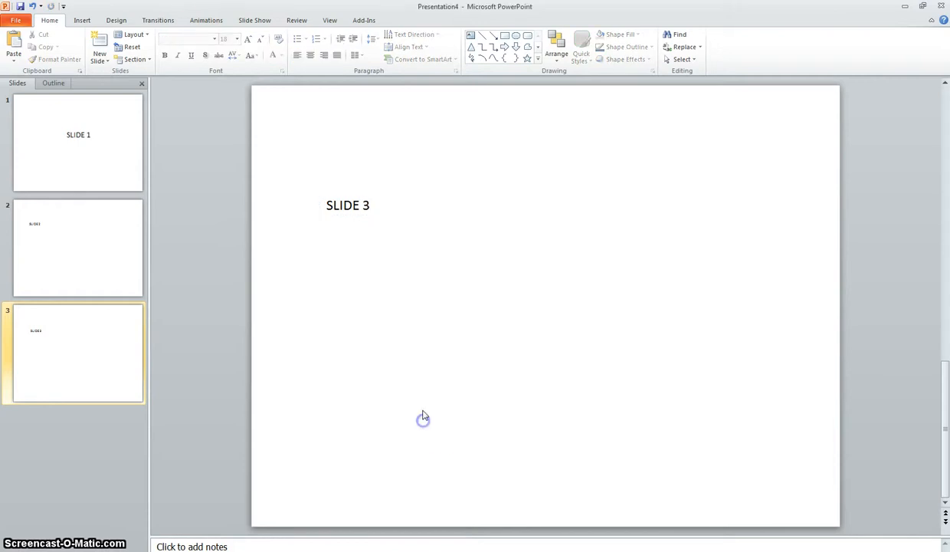
pyautogui.moveTo(299, 157)
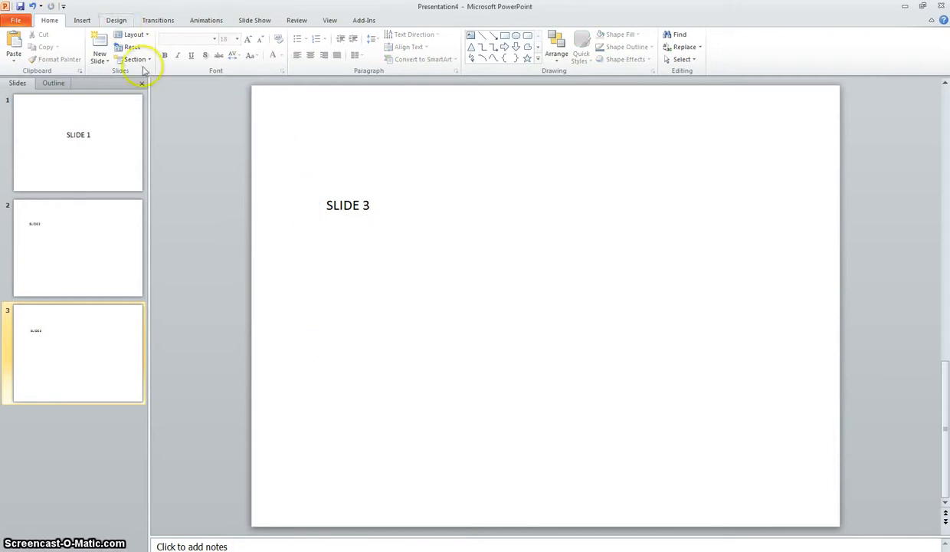
pyautogui.moveTo(333, 184)
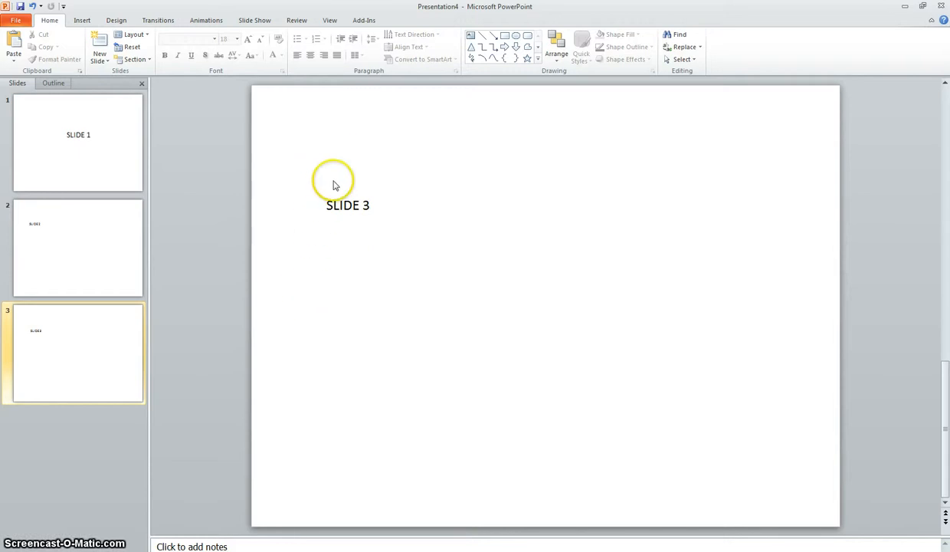
# Step: Choose the blue wave theme from the Design themes gallery for the deck
pyautogui.click(116, 20)
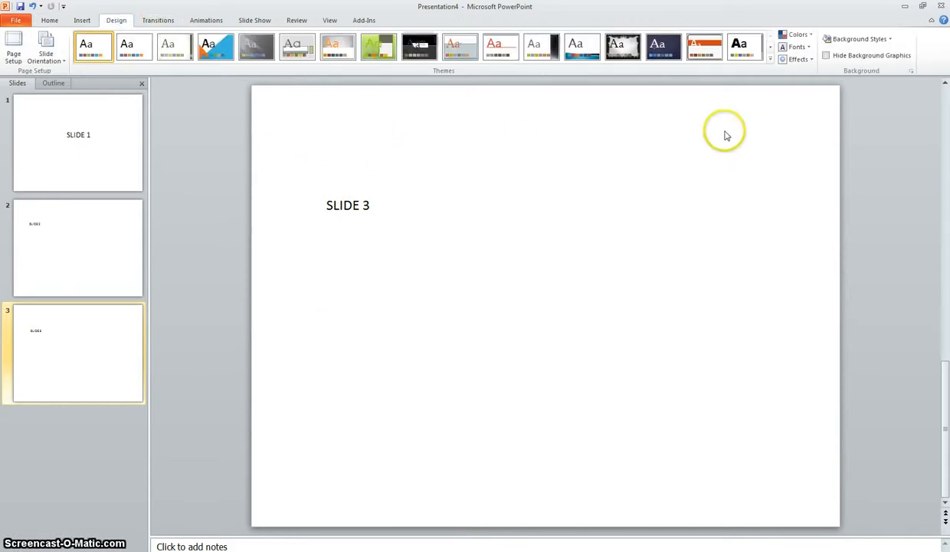
pyautogui.click(771, 48)
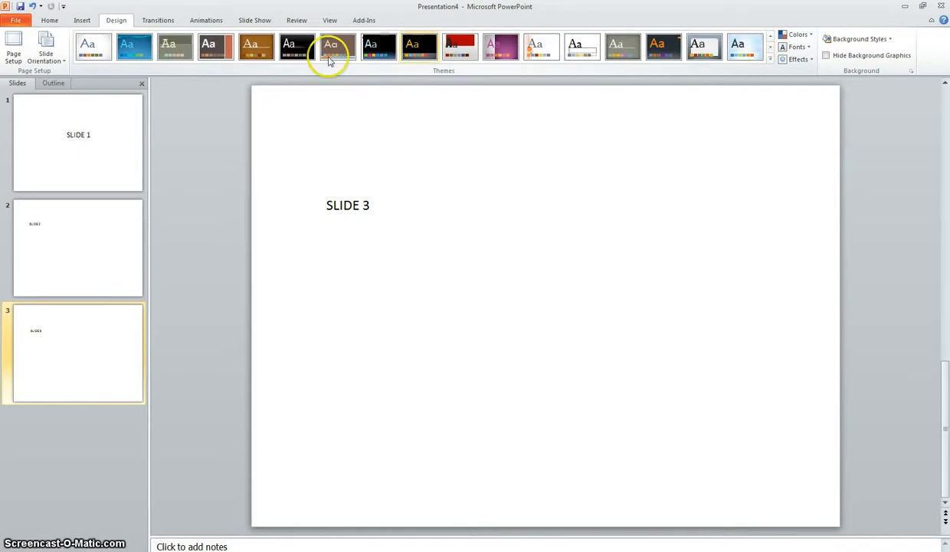
pyautogui.click(134, 46)
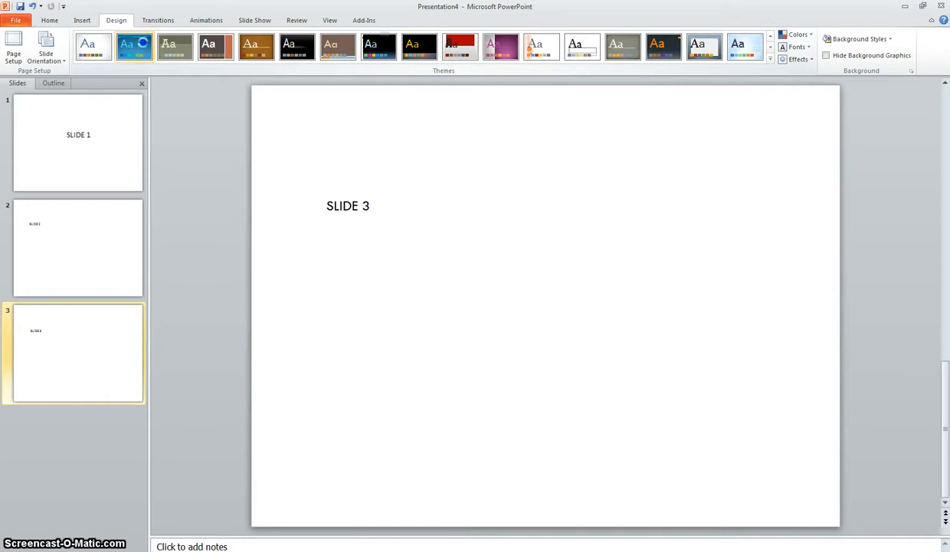
pyautogui.click(134, 47)
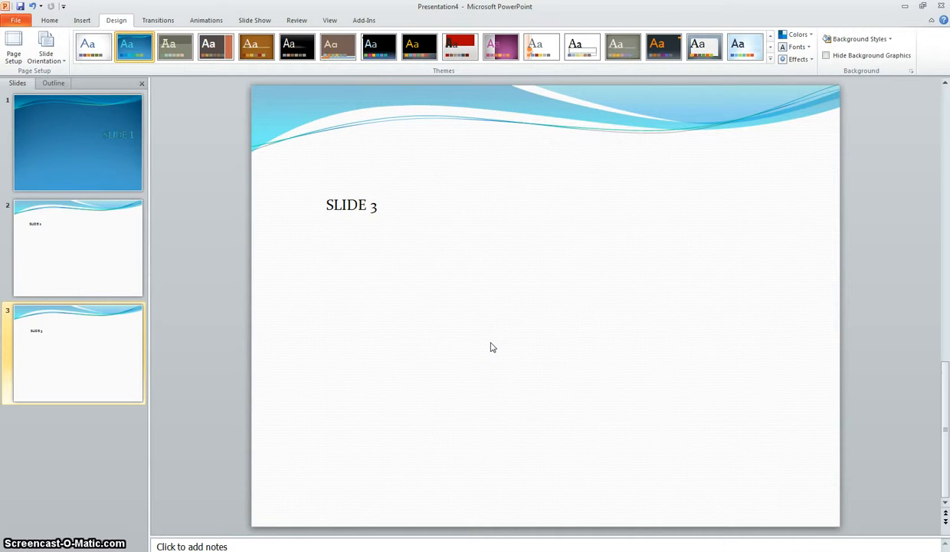
pyautogui.moveTo(259, 192)
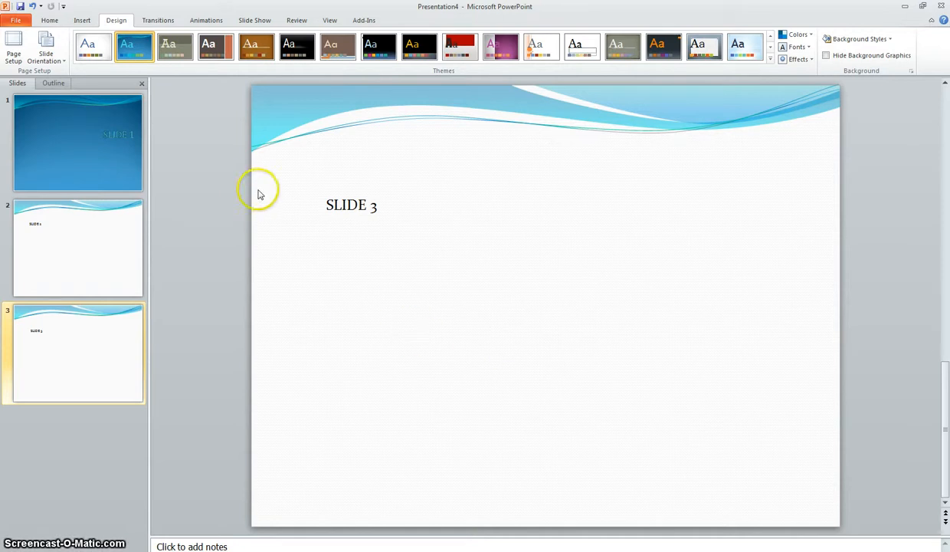
pyautogui.moveTo(505, 298)
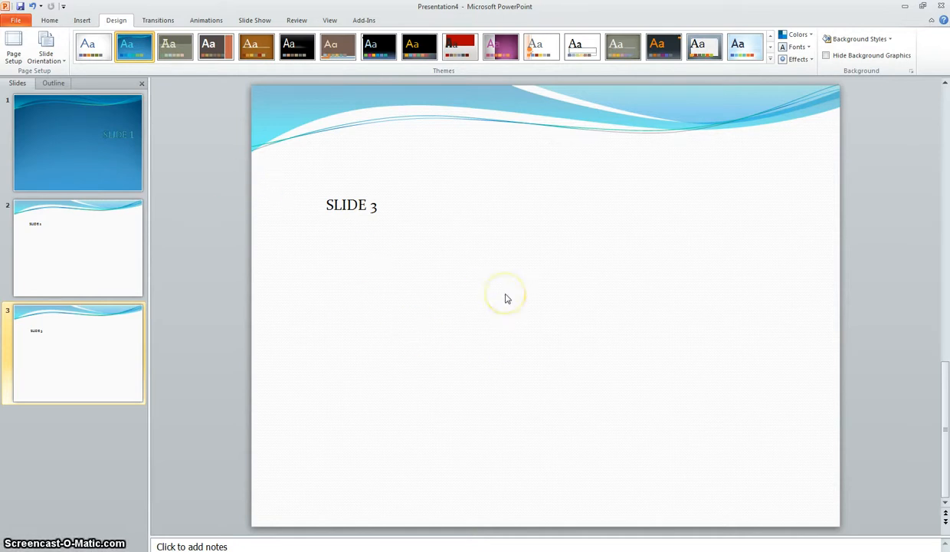
pyautogui.moveTo(398, 177)
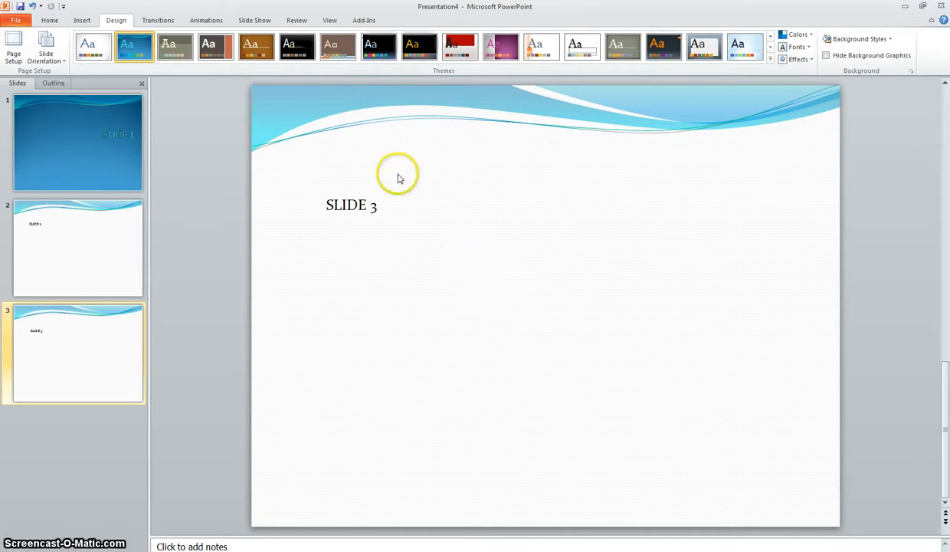
pyautogui.moveTo(778, 466)
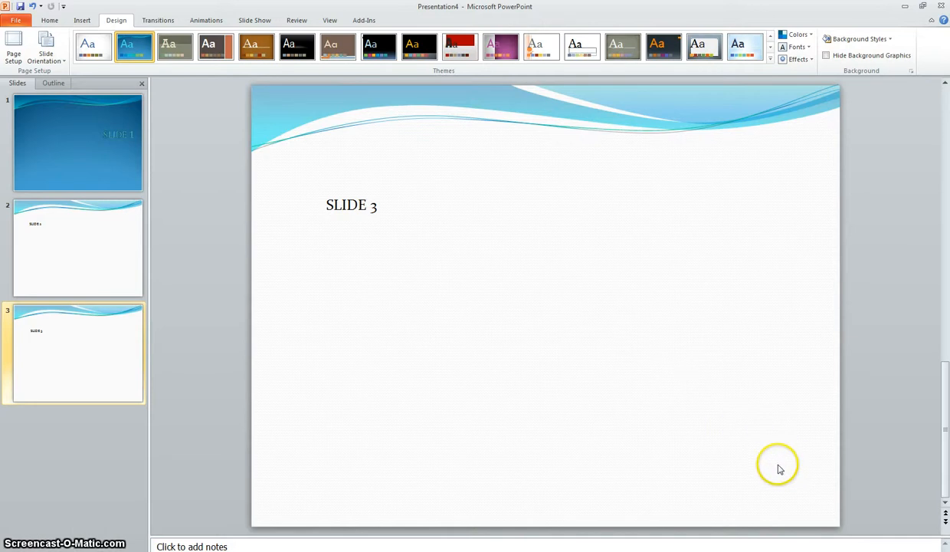
pyautogui.moveTo(565, 289)
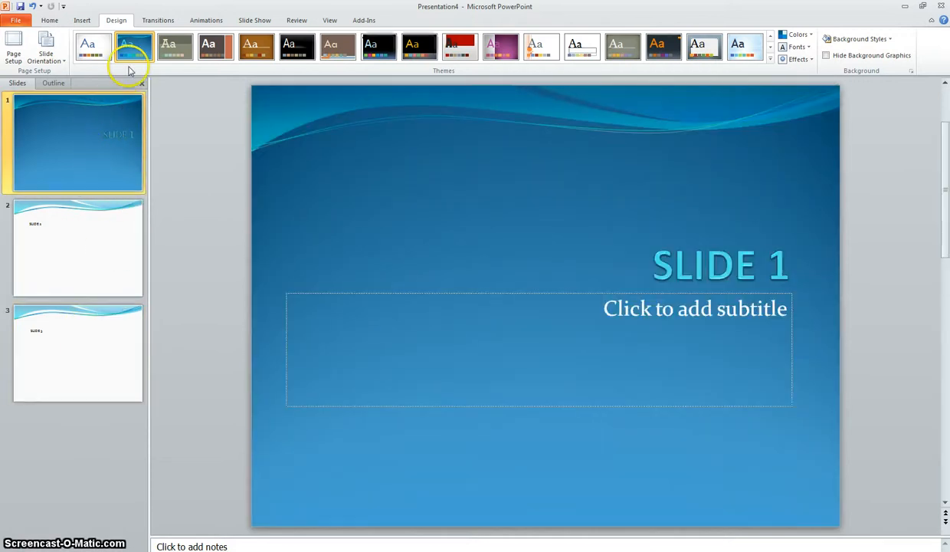
# Step: Apply a 1.20-second transition to slide 1, then select slide 2
pyautogui.click(158, 20)
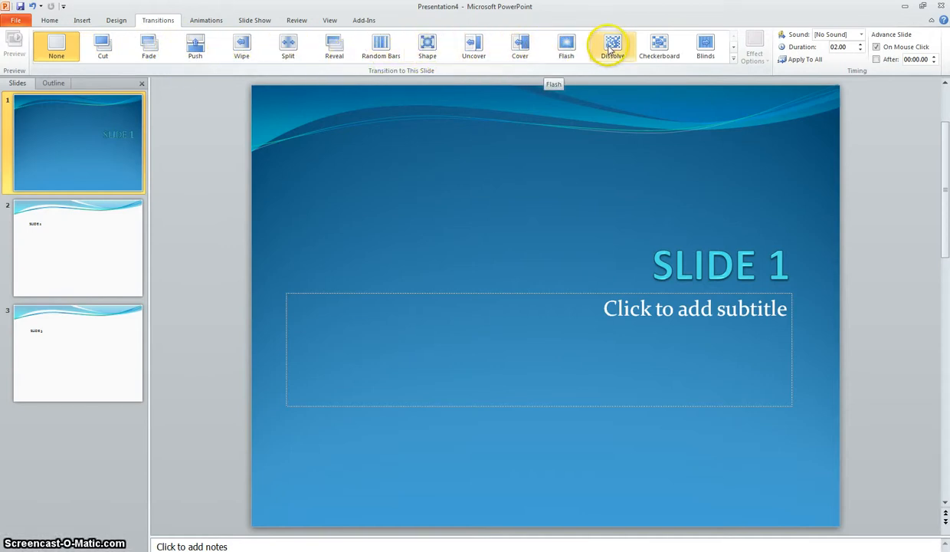
pyautogui.click(612, 45)
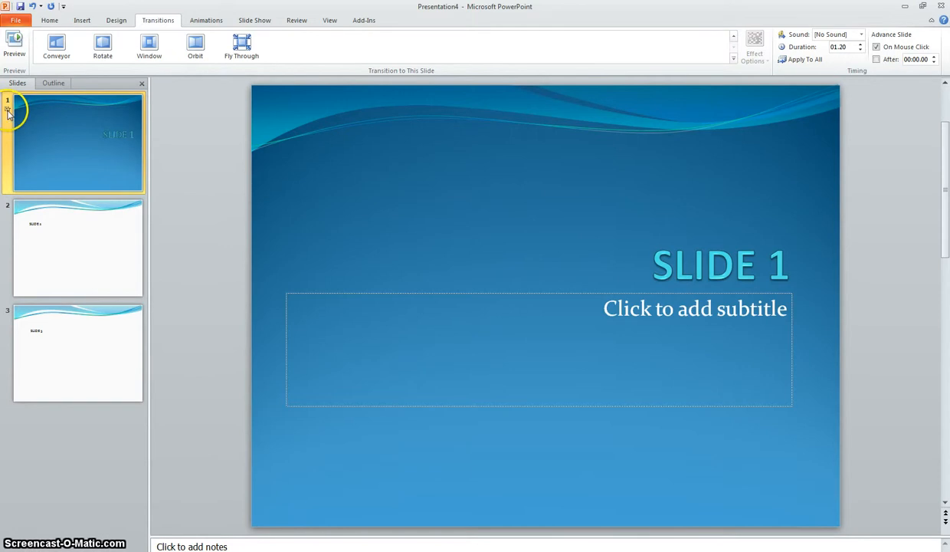
pyautogui.moveTo(8, 113)
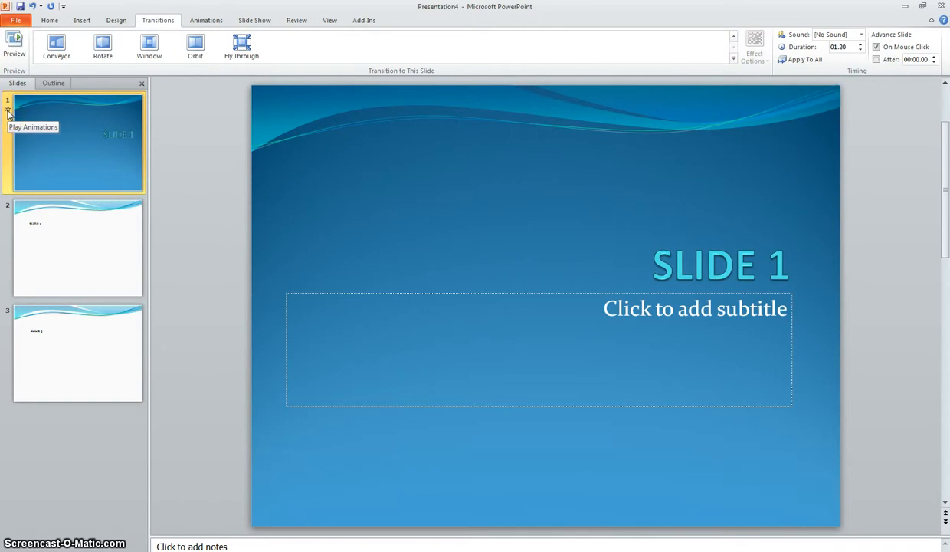
pyautogui.click(77, 247)
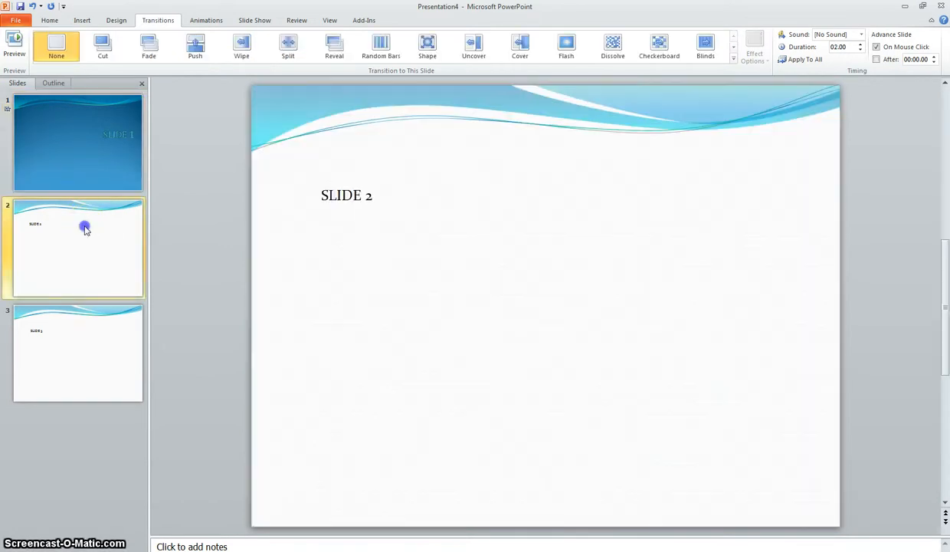
# Step: Apply Fade to slide 2 and Doors to slide 3
pyautogui.click(149, 46)
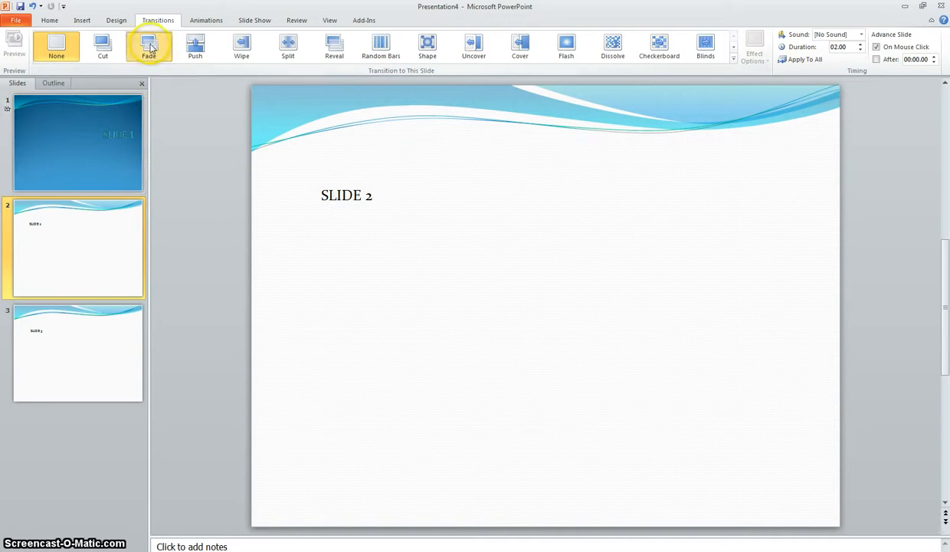
pyautogui.click(148, 46)
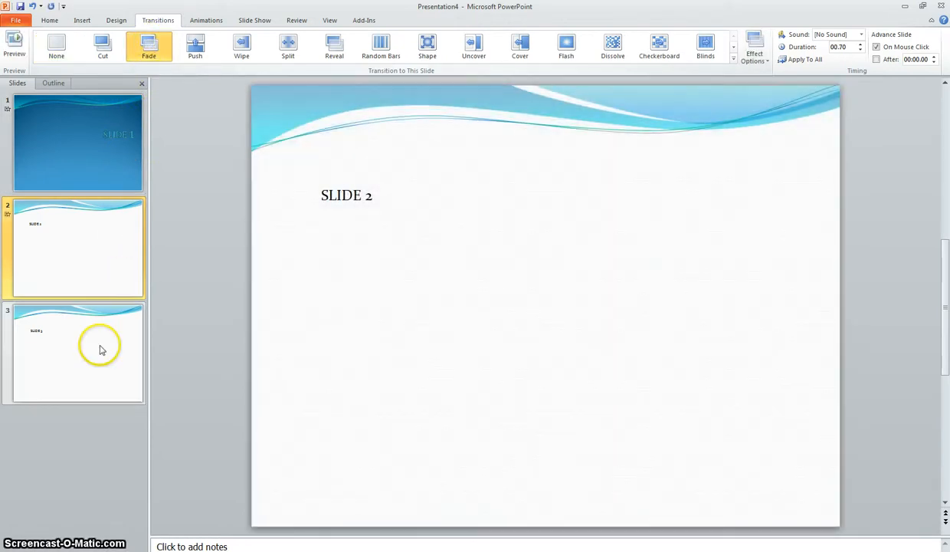
pyautogui.click(76, 353)
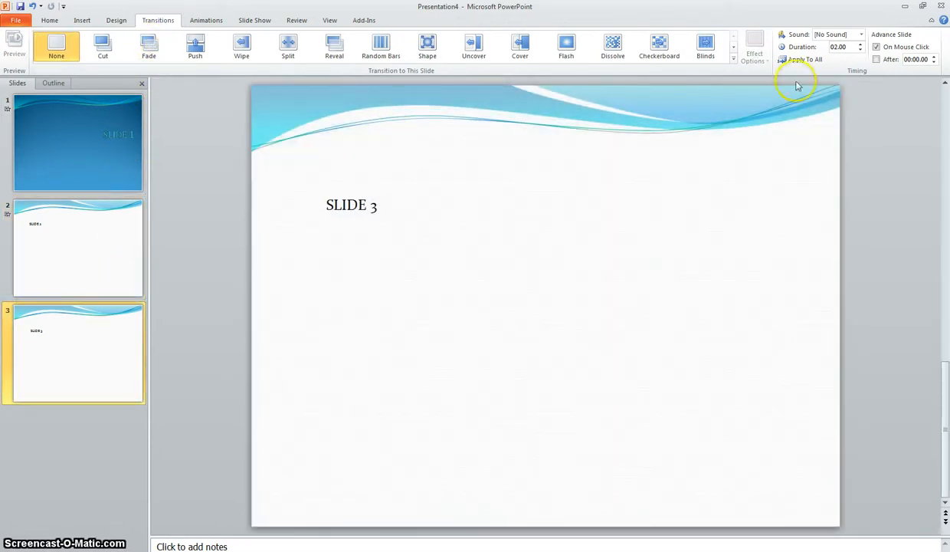
pyautogui.click(734, 47)
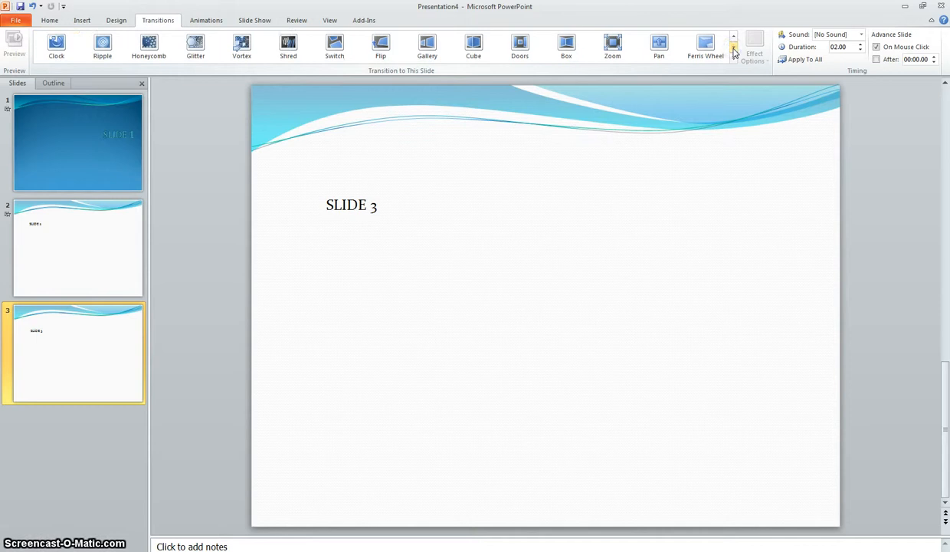
pyautogui.click(520, 46)
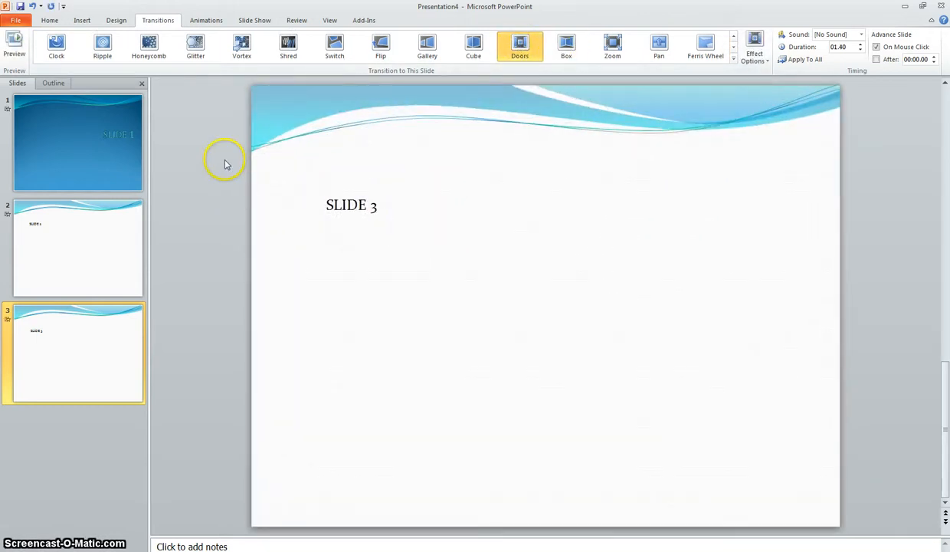
pyautogui.moveTo(452, 261)
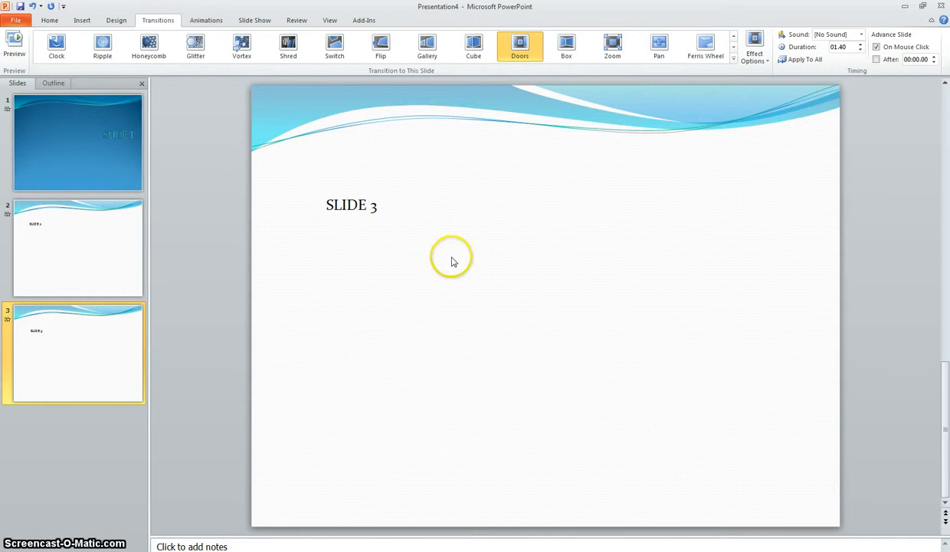
pyautogui.click(254, 20)
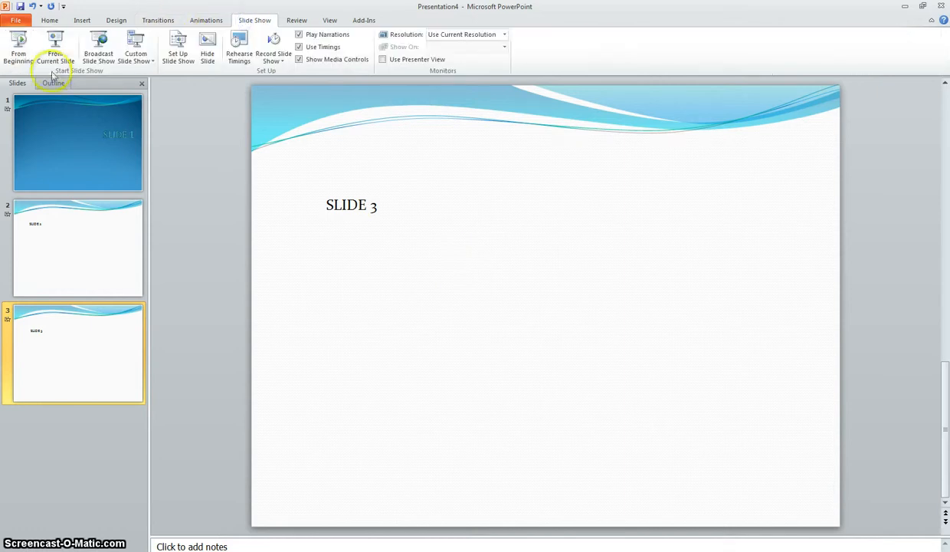
pyautogui.moveTo(54, 46)
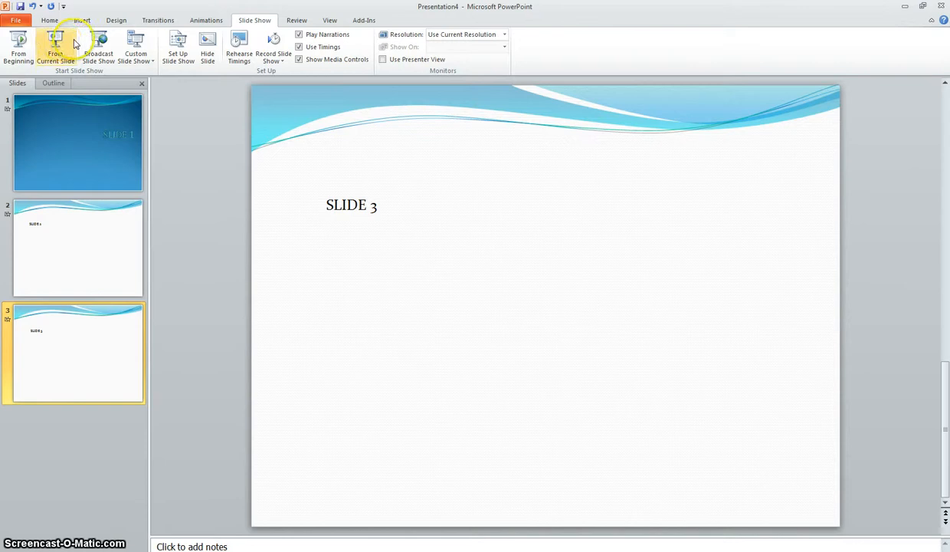
# Step: Search clip art for 'christmas scene' and insert the stable image onto slide 3
pyautogui.click(81, 20)
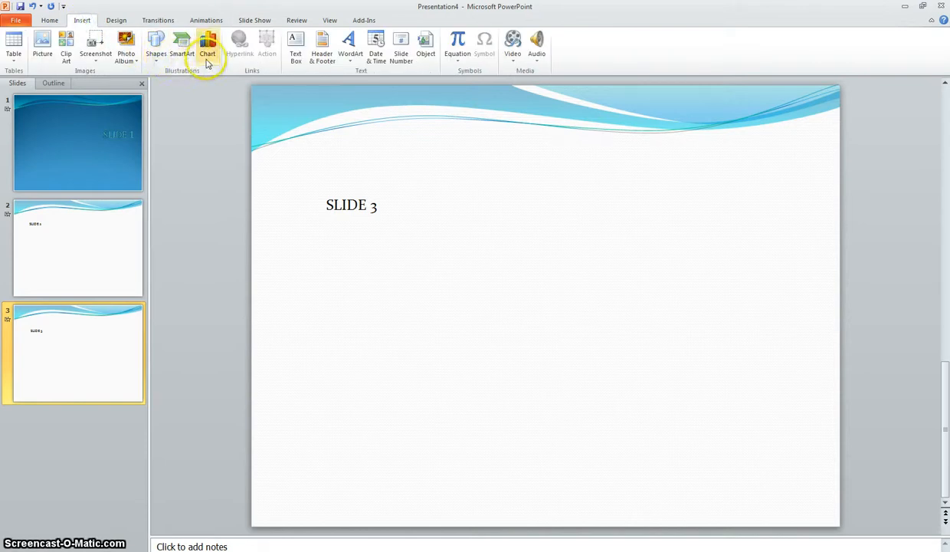
pyautogui.click(65, 45)
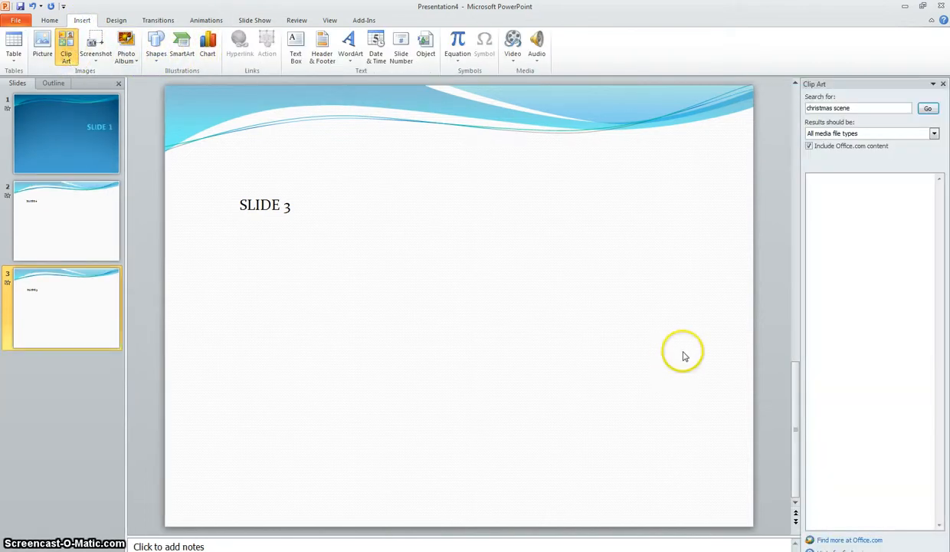
pyautogui.click(927, 108)
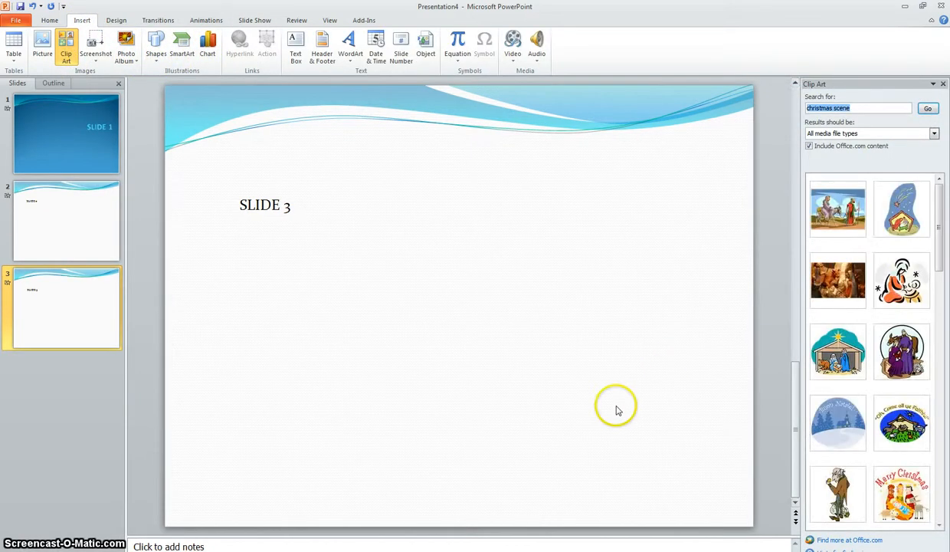
pyautogui.moveTo(680, 427)
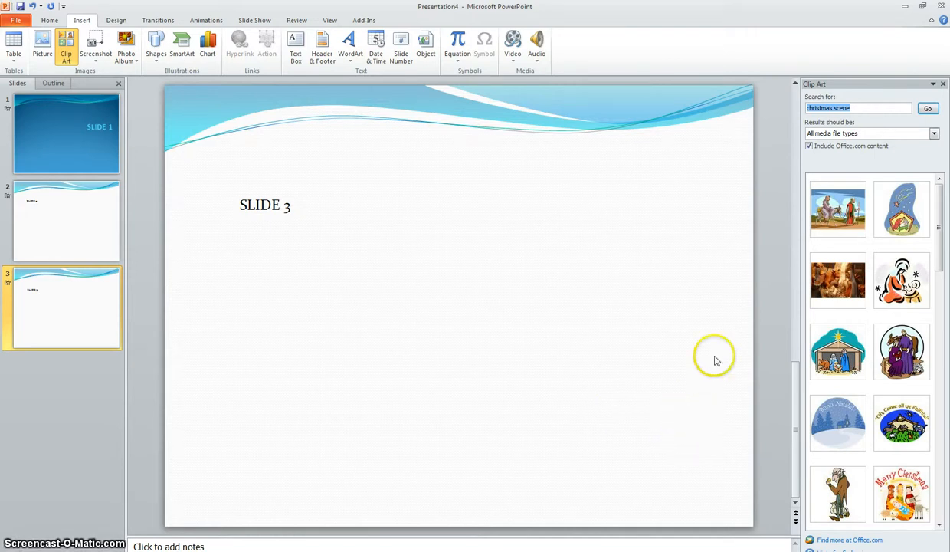
pyautogui.scroll(-3)
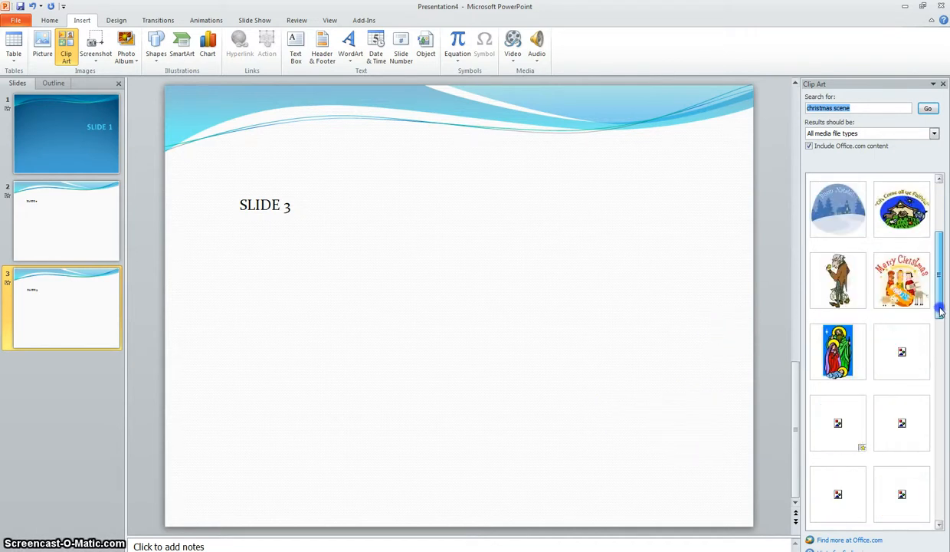
pyautogui.scroll(-3)
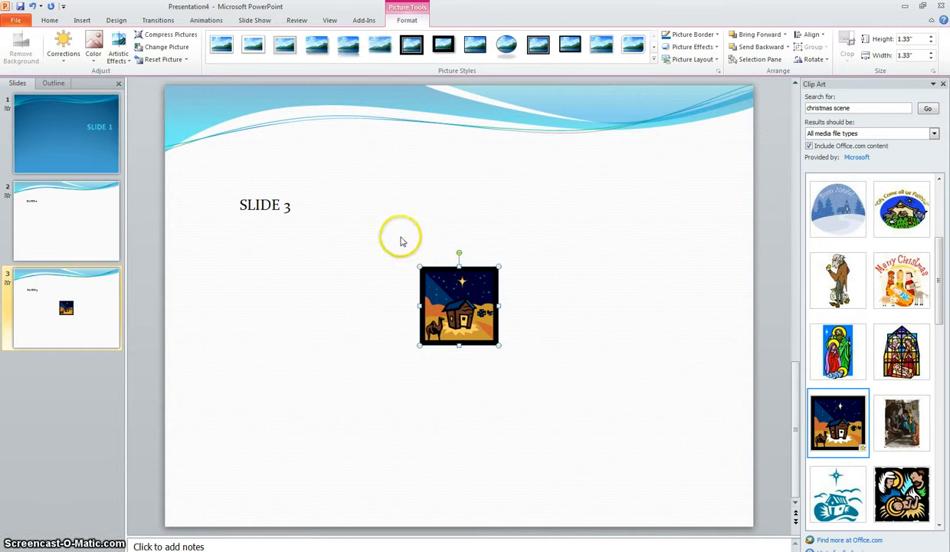
# Step: Apply the Bounce animation to the nativity clip art on slide 3
pyautogui.click(205, 20)
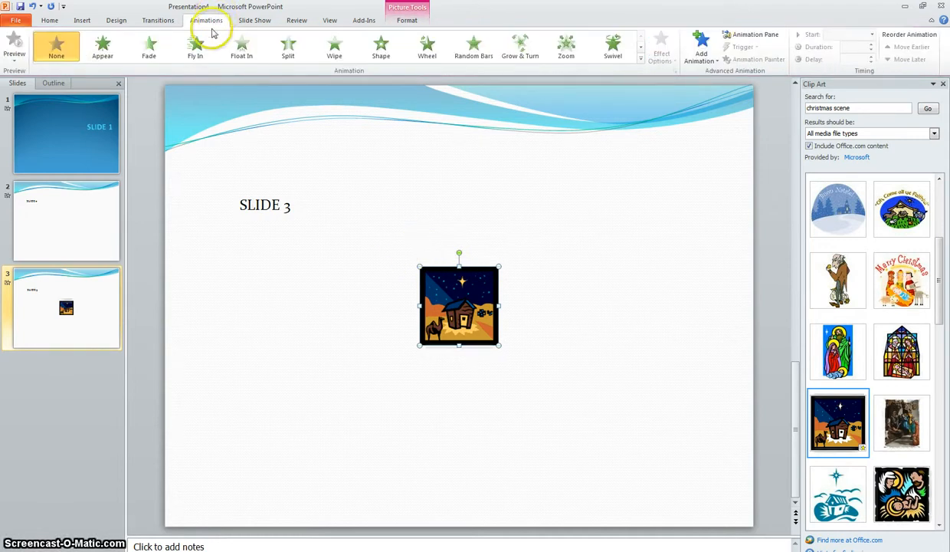
pyautogui.click(149, 46)
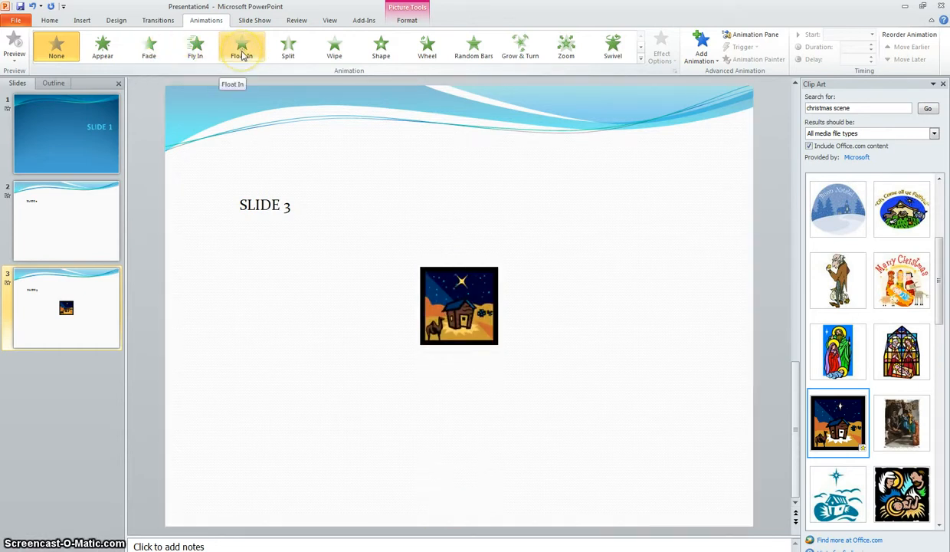
pyautogui.click(565, 47)
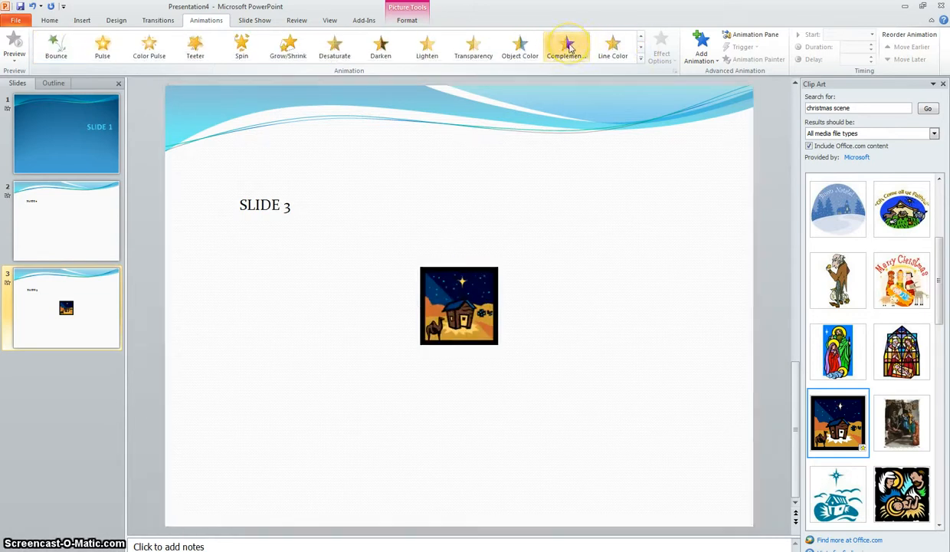
pyautogui.moveTo(334, 46)
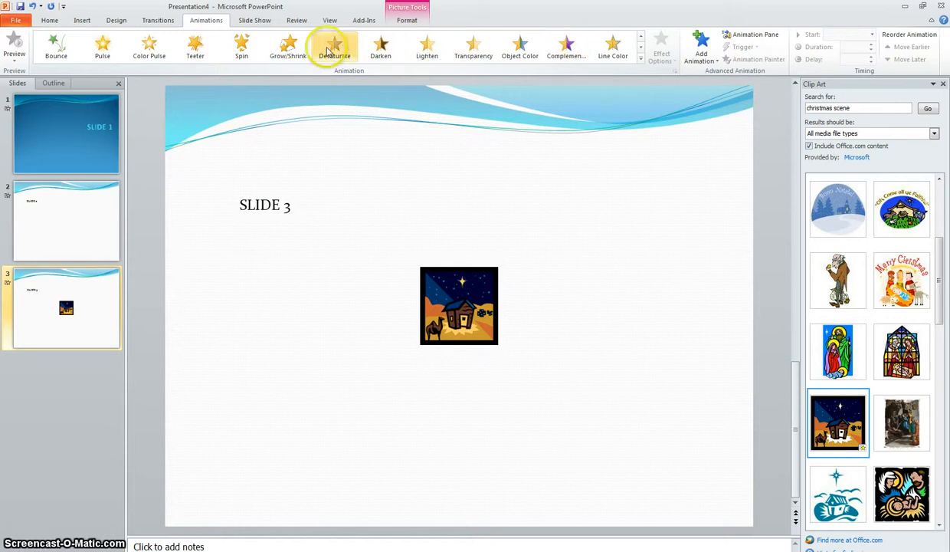
pyautogui.click(56, 46)
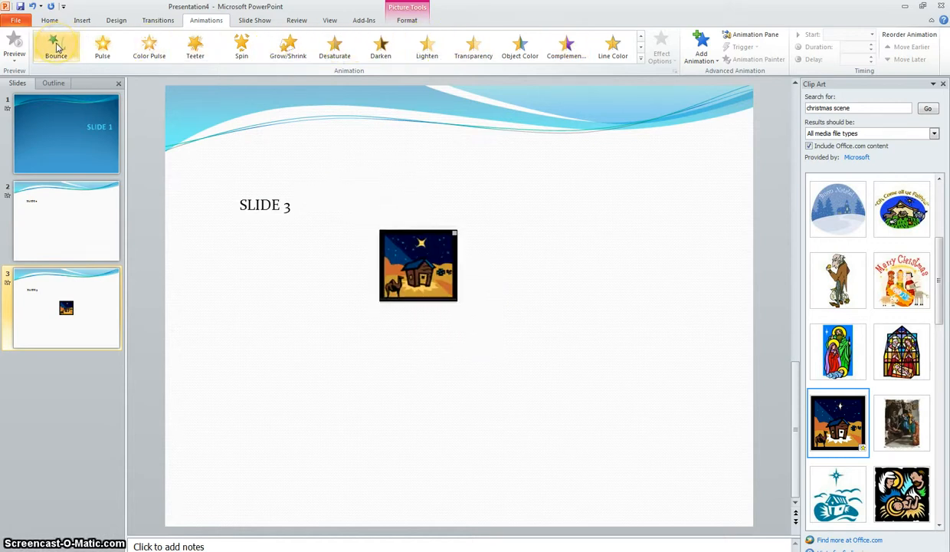
pyautogui.click(56, 46)
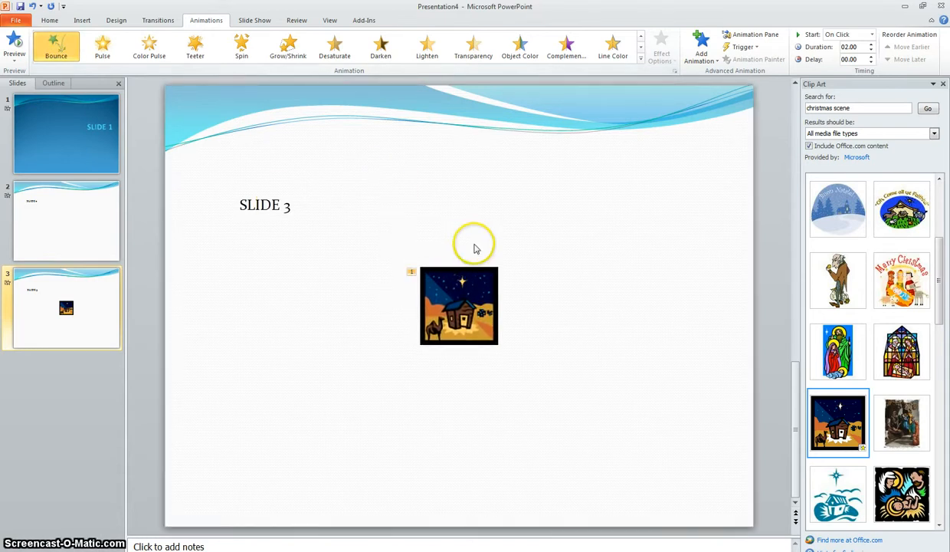
pyautogui.moveTo(592, 279)
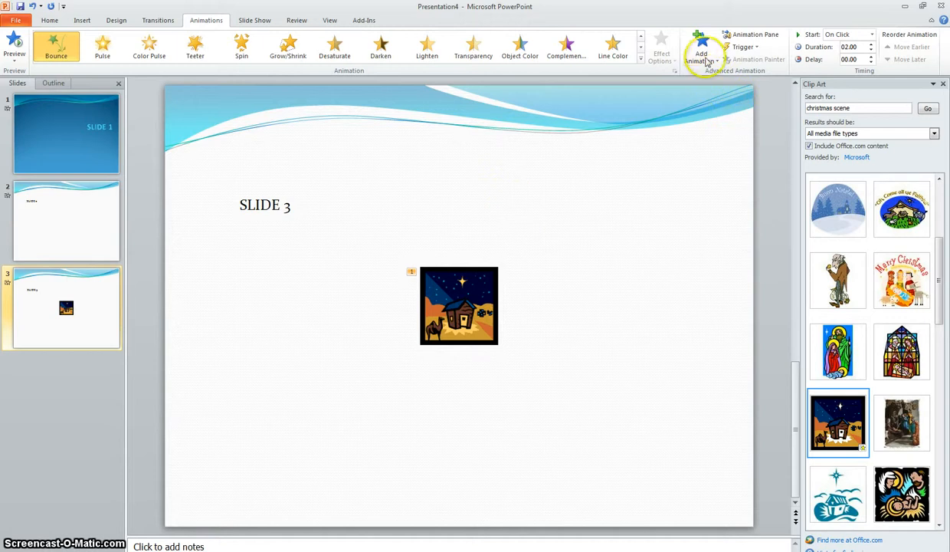
pyautogui.moveTo(670, 96)
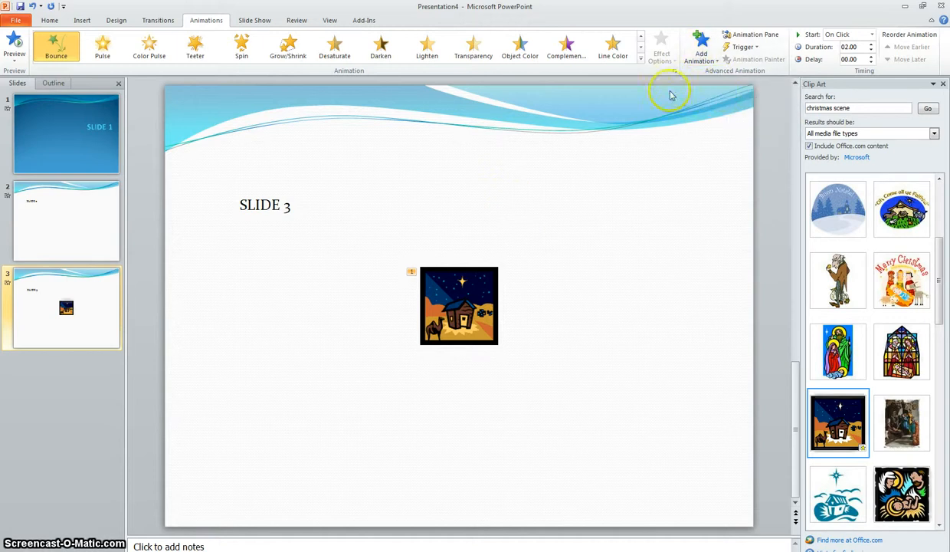
pyautogui.moveTo(642, 248)
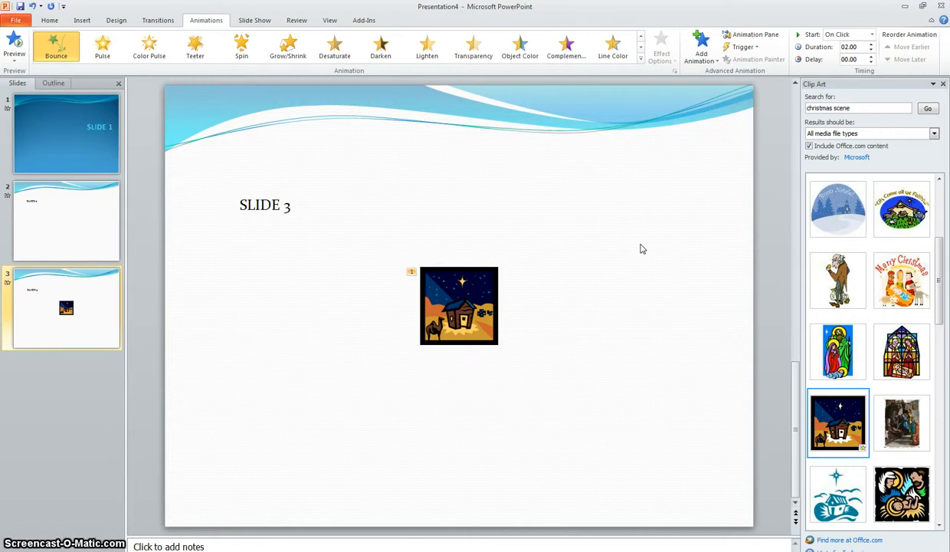
pyautogui.moveTo(641, 244)
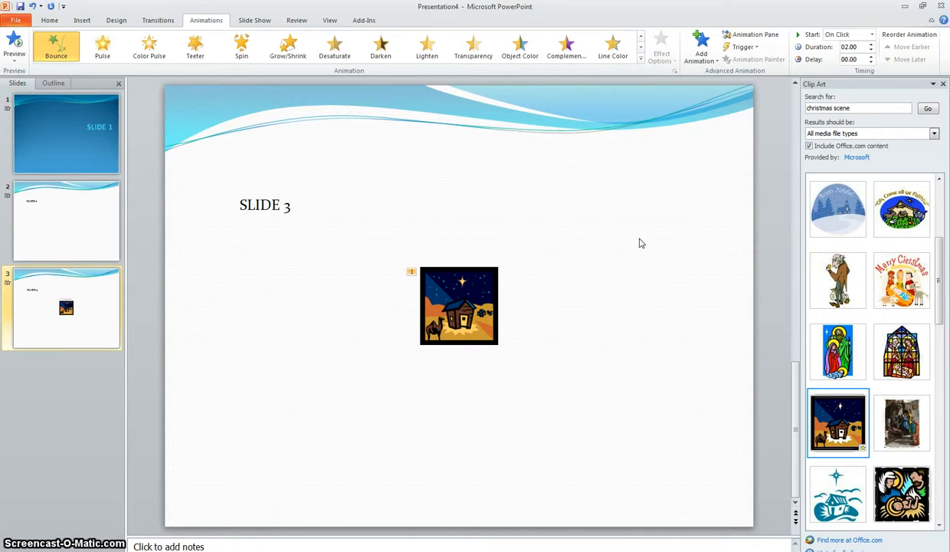
pyautogui.moveTo(624, 200)
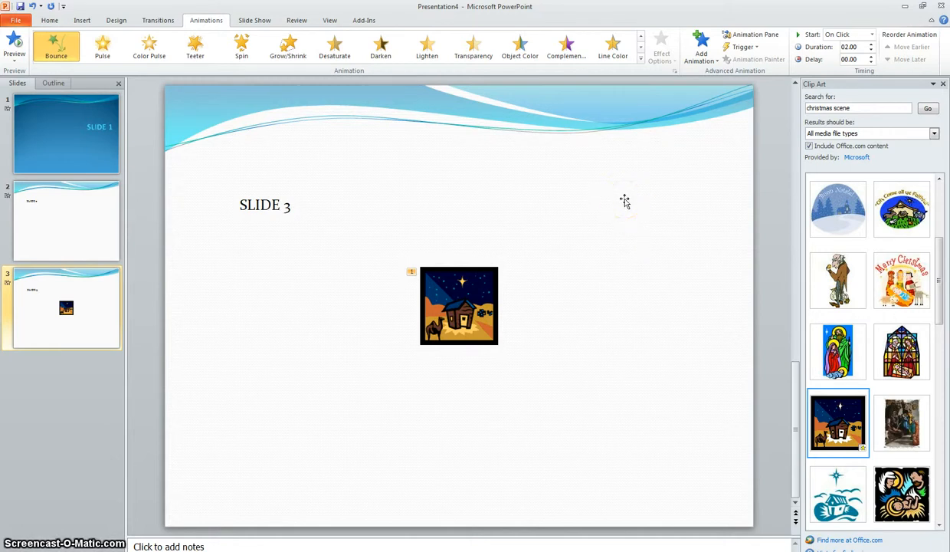
pyautogui.moveTo(624, 200)
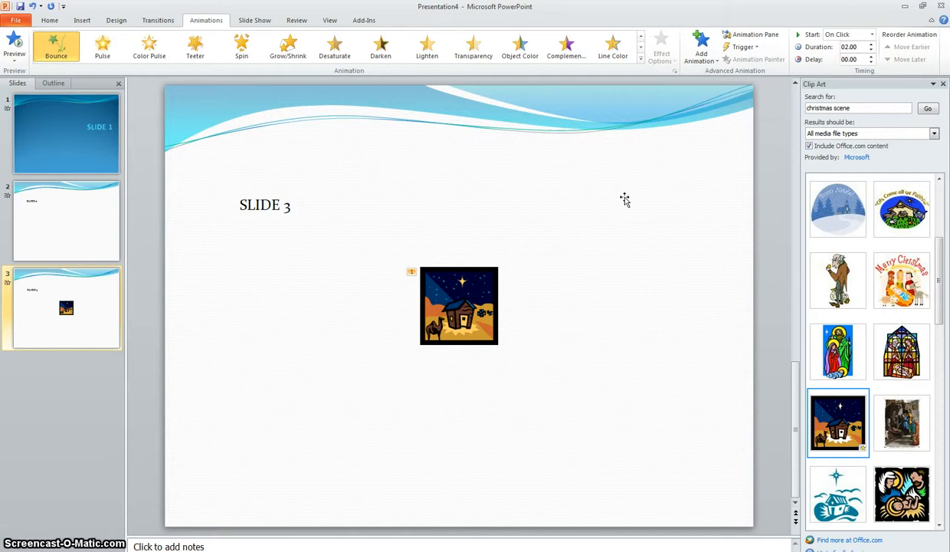